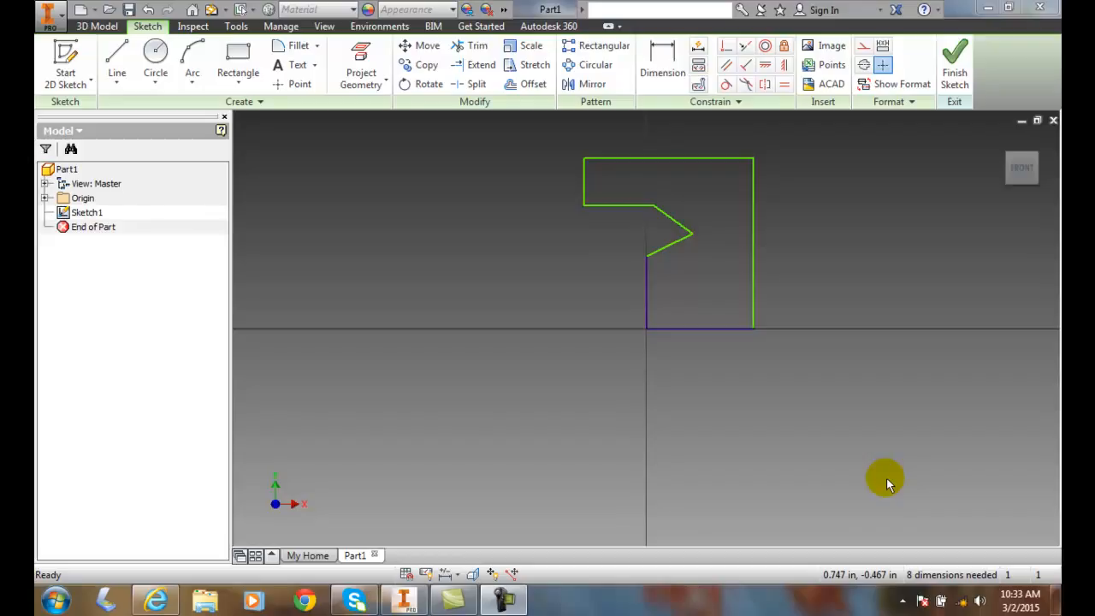
mouse_move(629, 212)
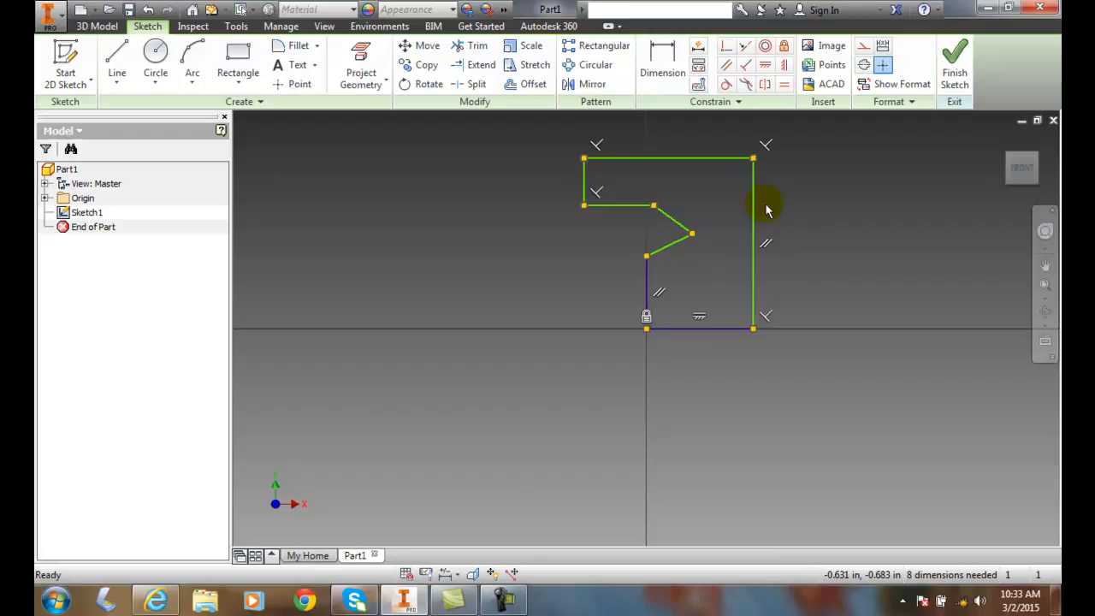
mouse_move(776, 366)
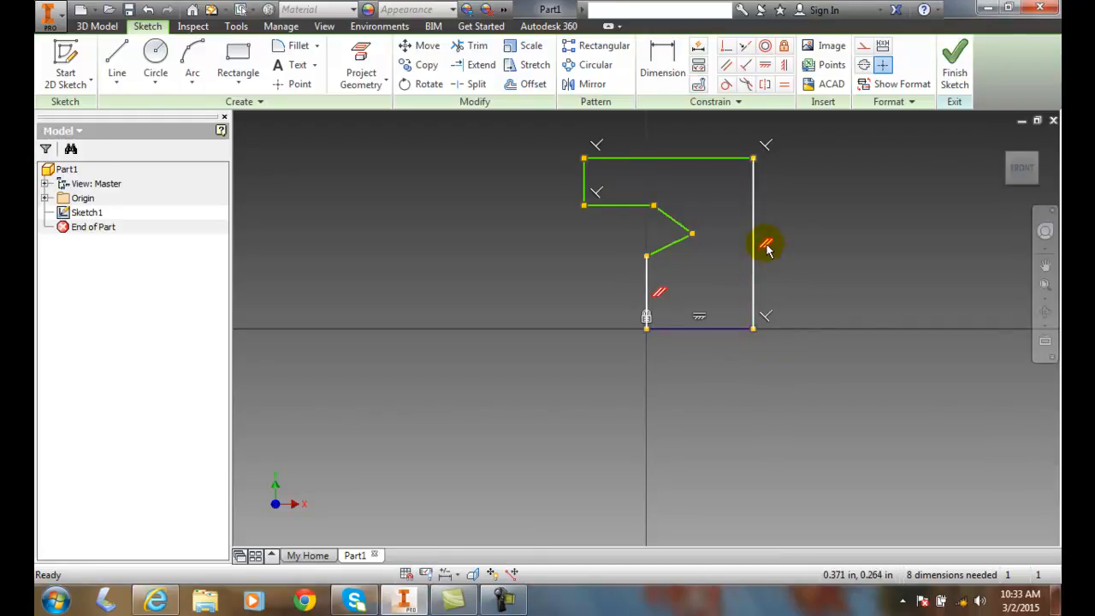
- Delete the parallel constraint on the right vertical line via the marking menu
right_click(766, 244)
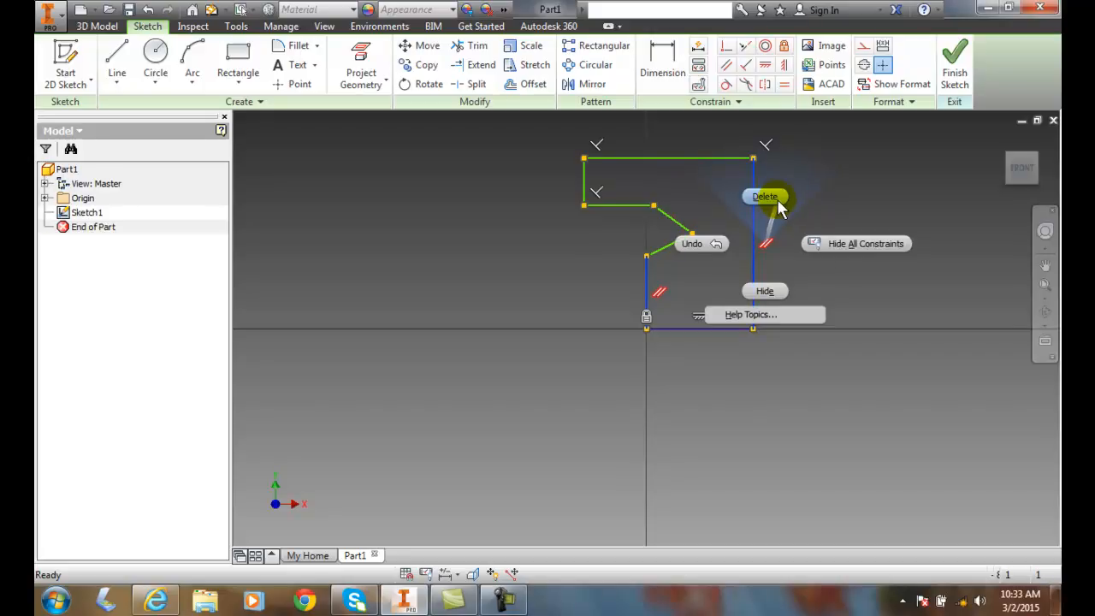
click(763, 196)
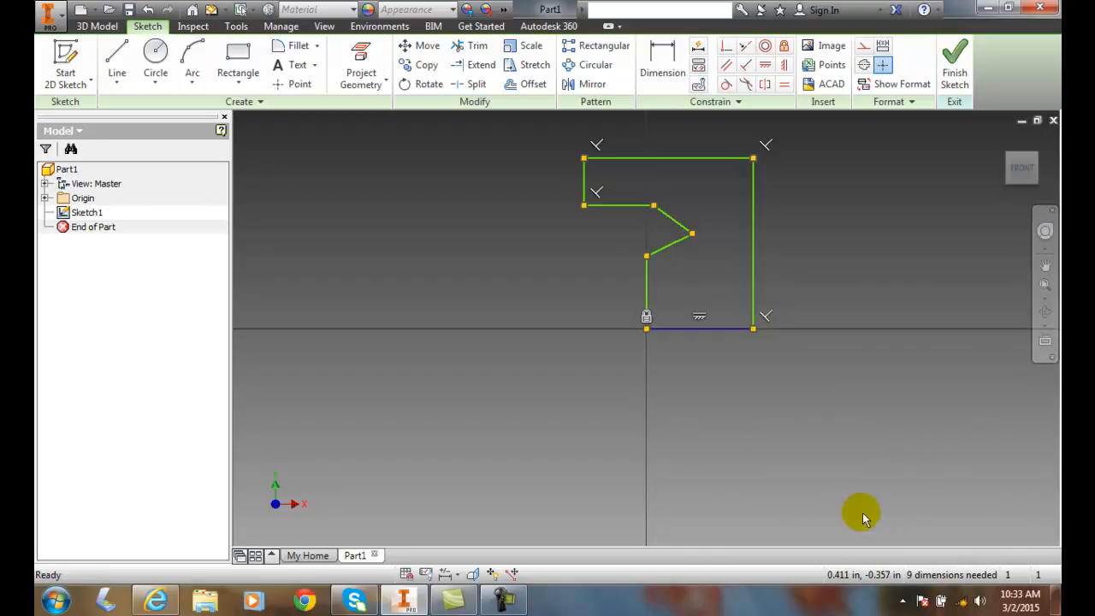
mouse_move(753, 150)
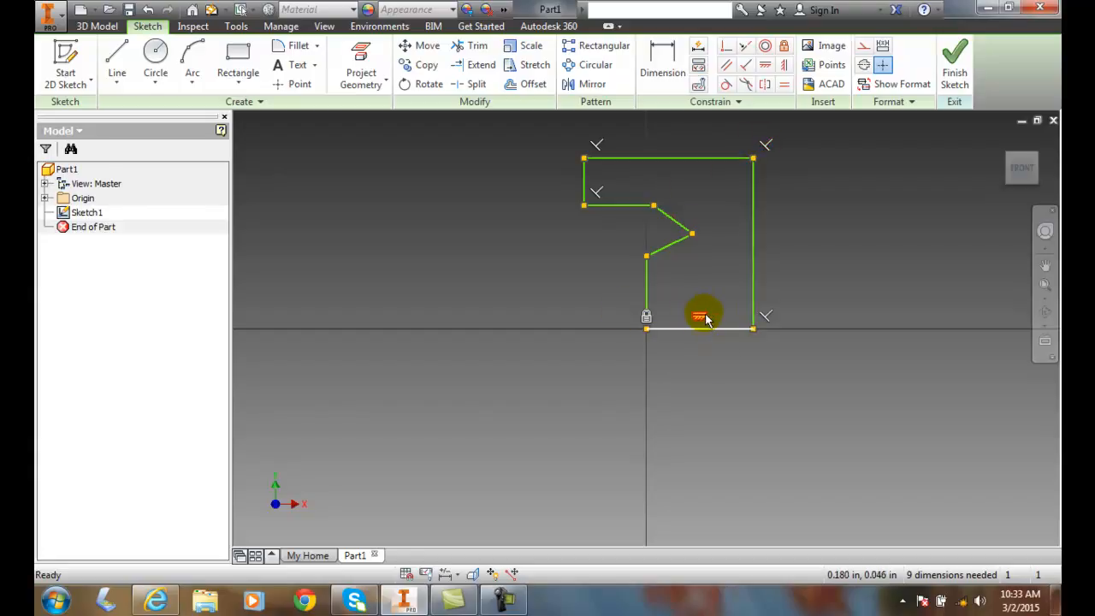
- Remove the bottom line's horizontal constraint and the bottom-right perpendicular constraint
right_click(701, 316)
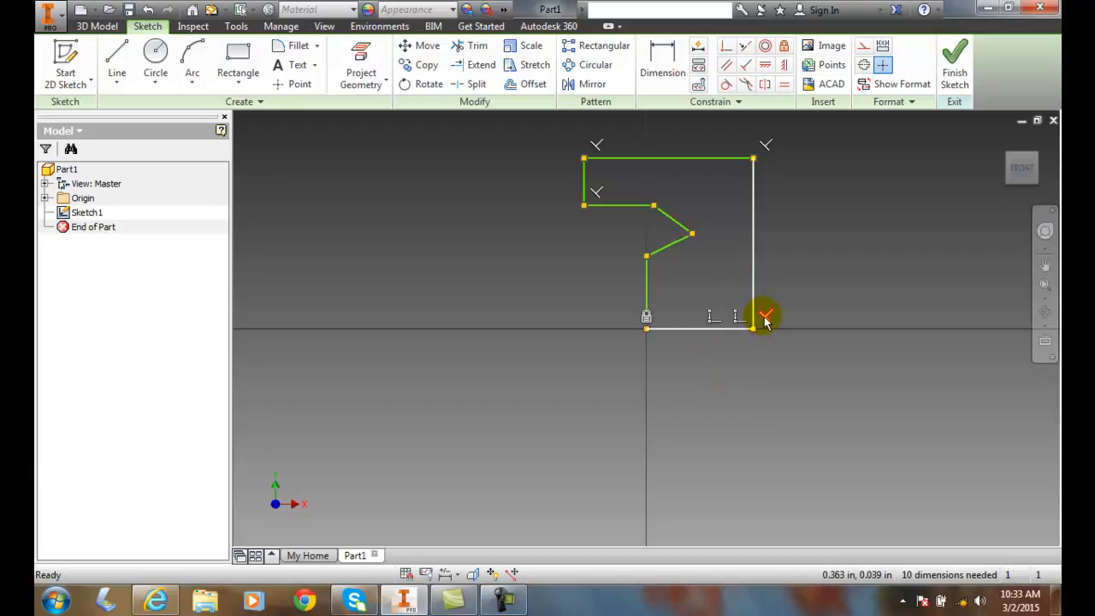
right_click(753, 321)
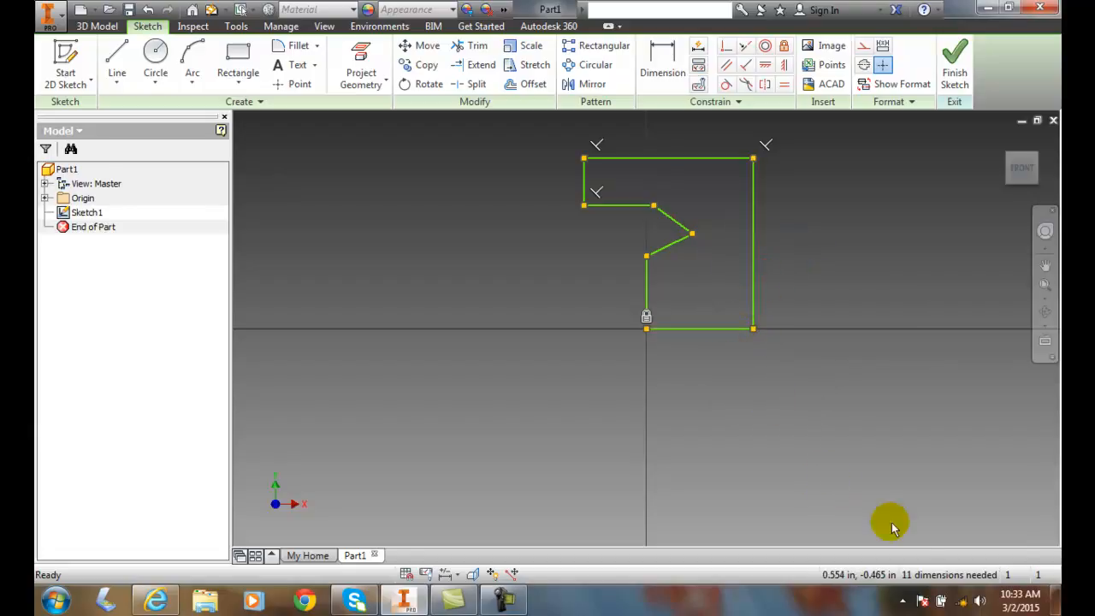
mouse_move(710, 222)
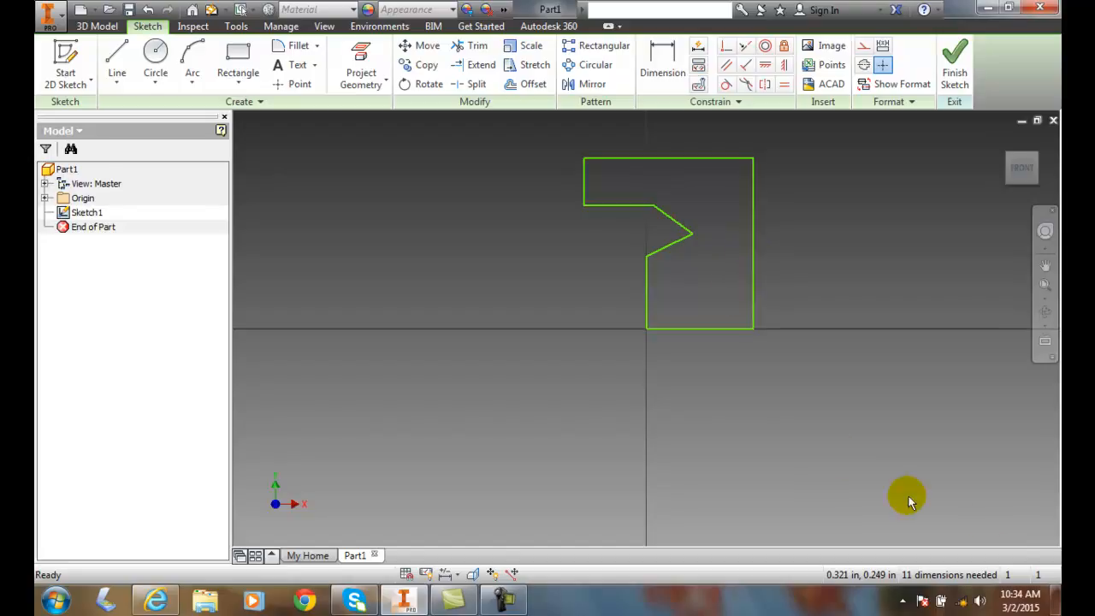
mouse_move(975, 552)
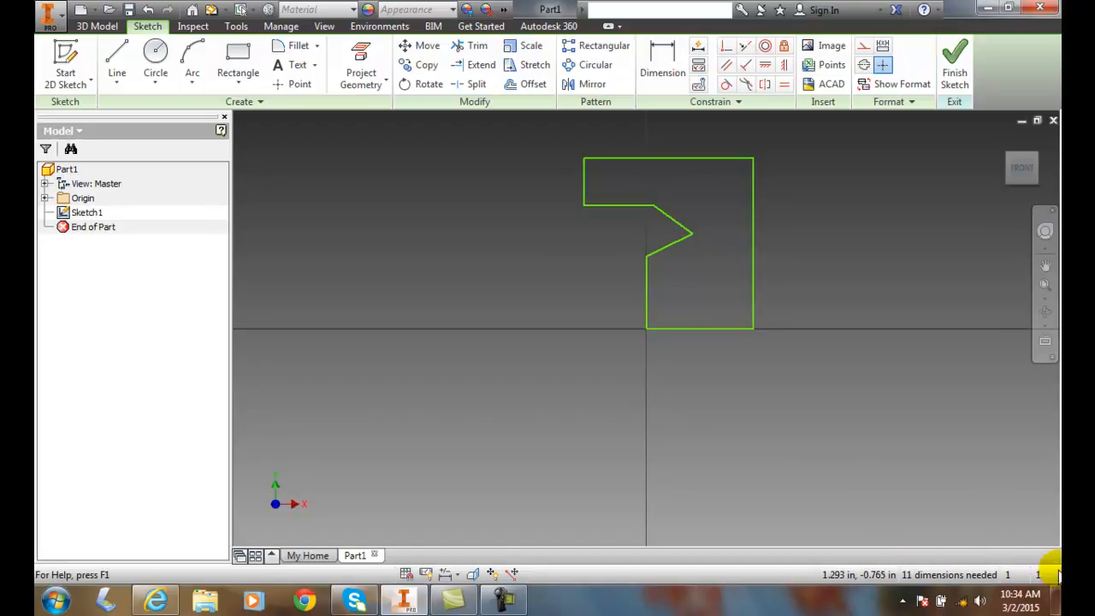
mouse_move(956, 581)
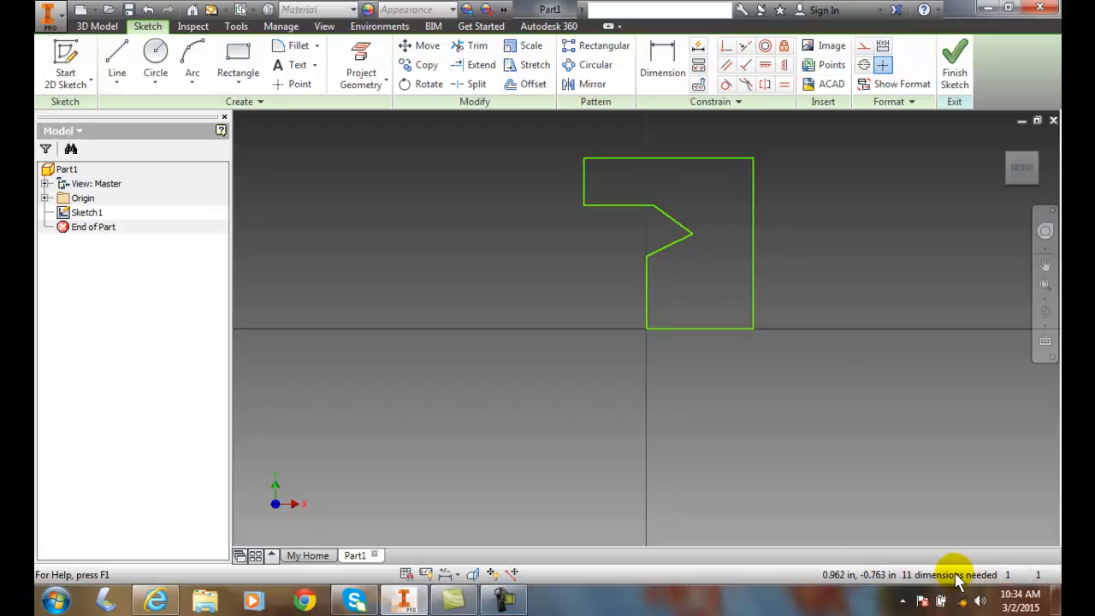
mouse_move(965, 555)
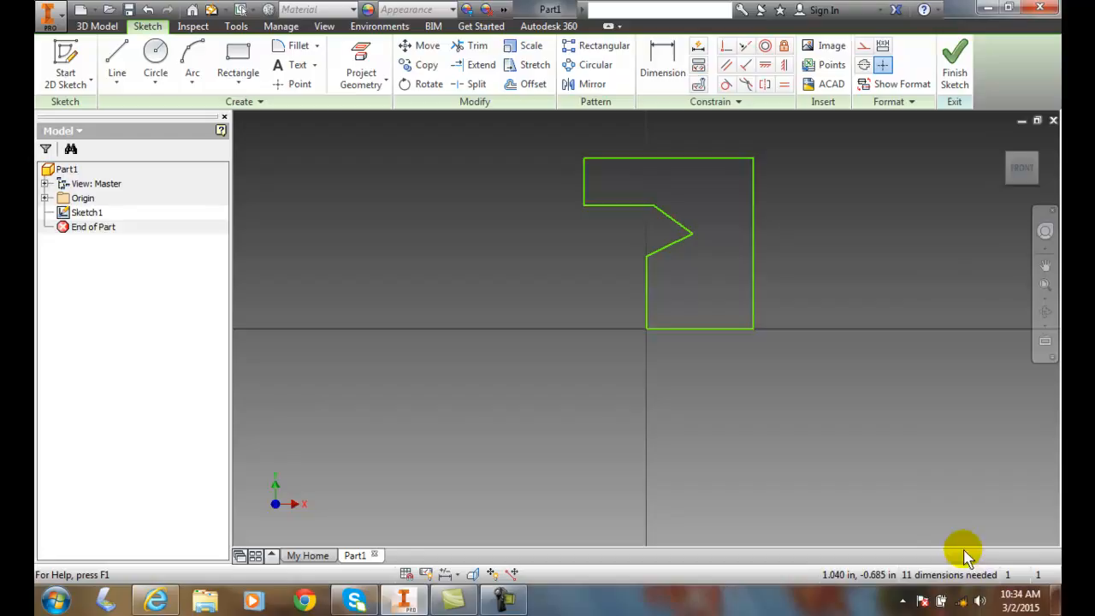
mouse_move(879, 519)
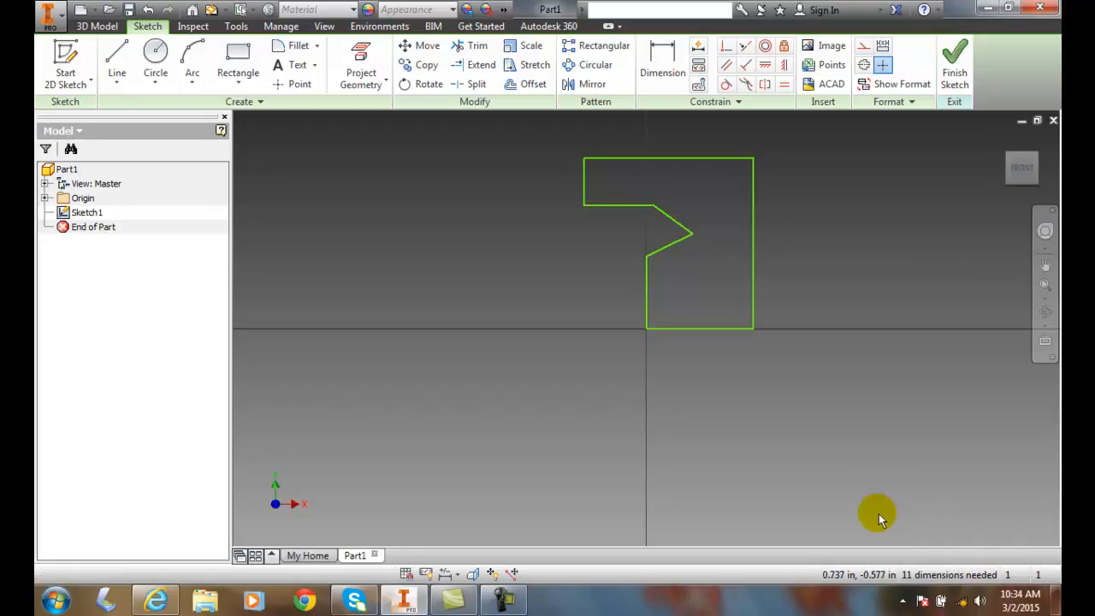
mouse_move(740, 255)
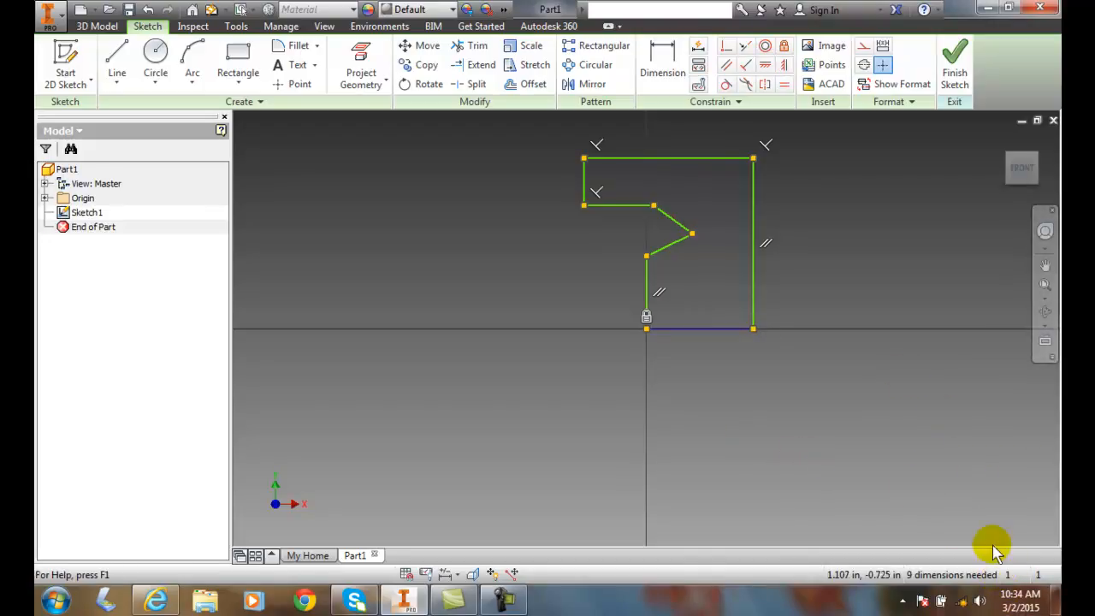
mouse_move(731, 428)
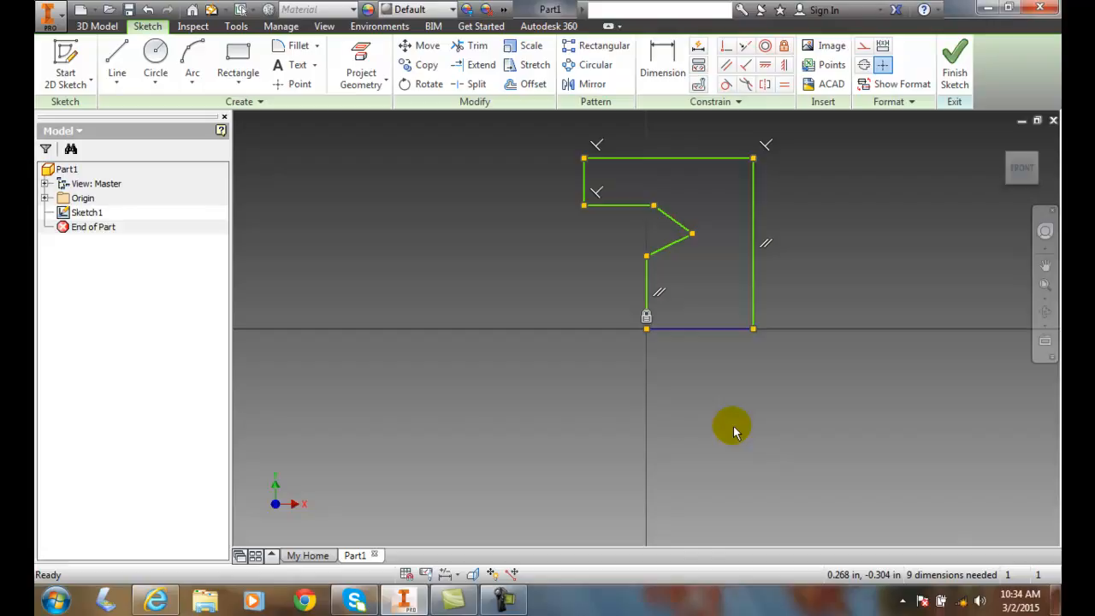
mouse_move(738, 280)
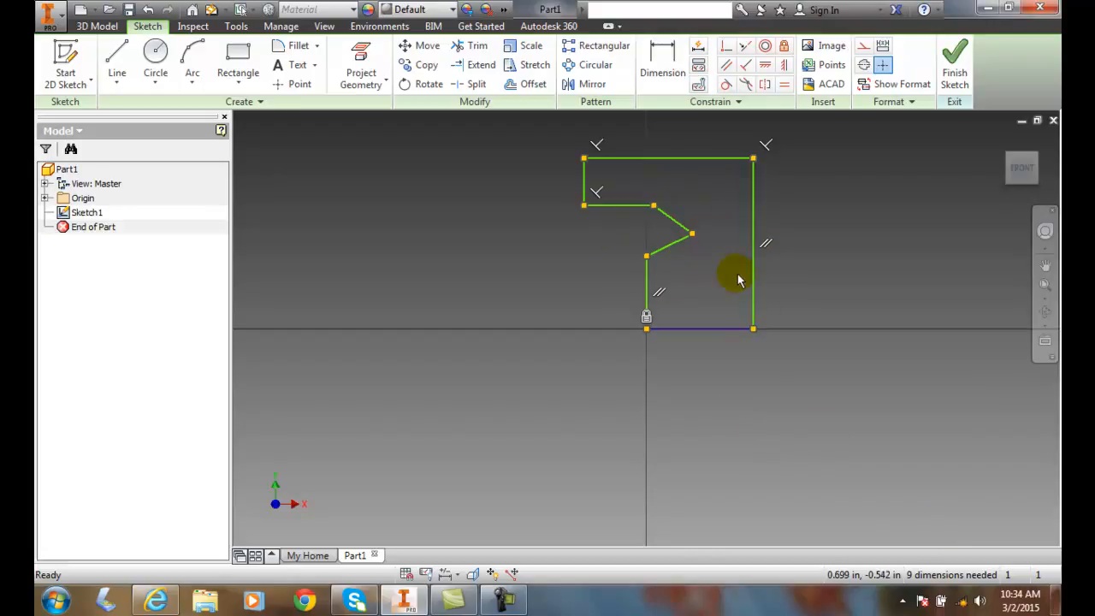
mouse_move(718, 291)
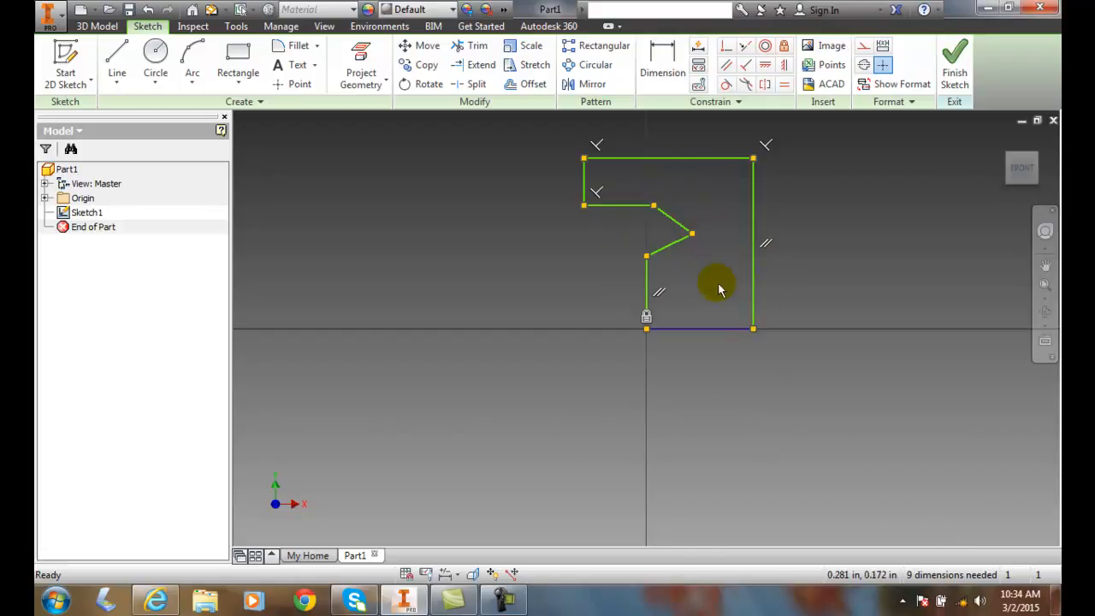